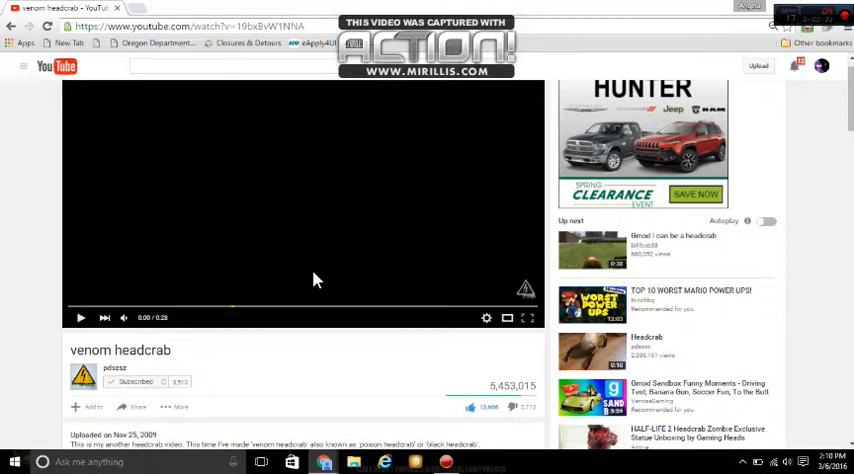
mouse_move(68, 323)
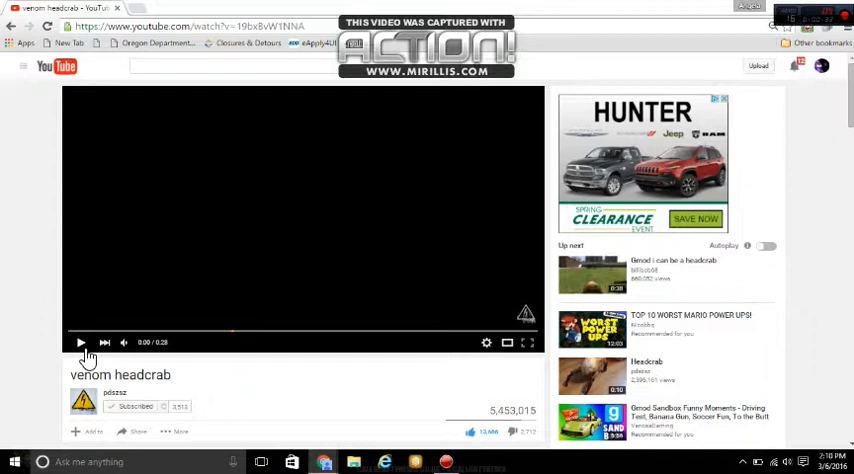
Play the 'venom headcrab' video from its start in the YouTube player.
left_click(80, 342)
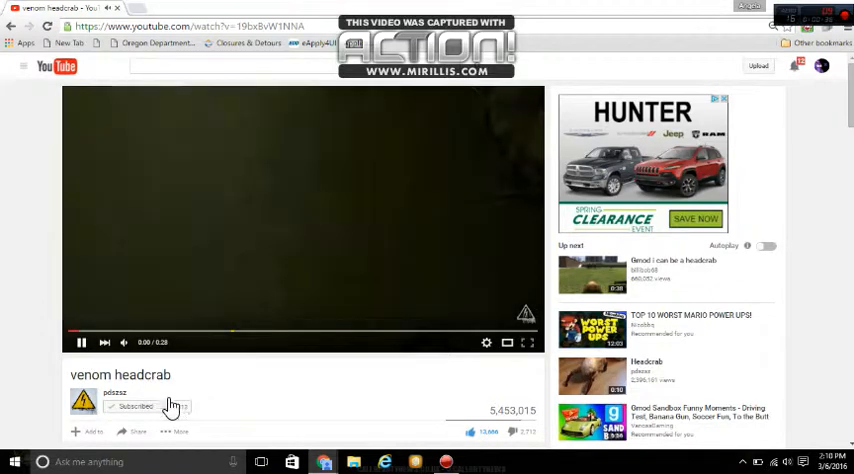